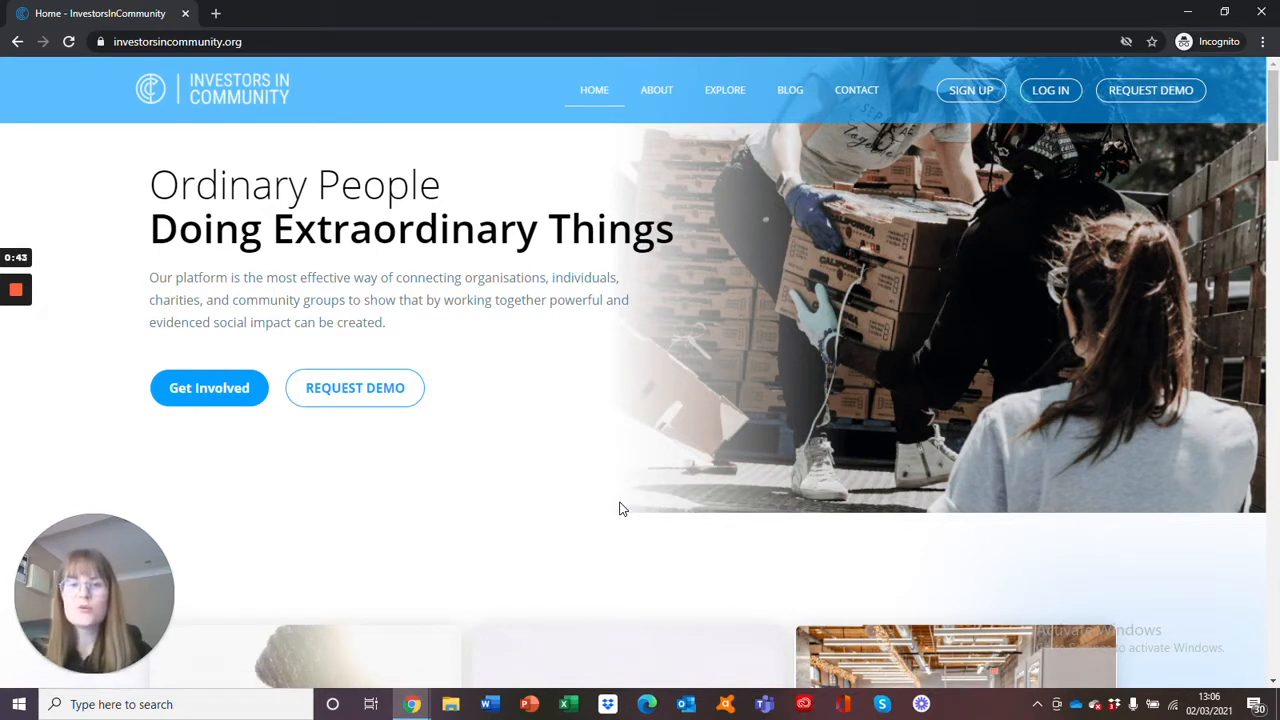
mouse_move(784, 396)
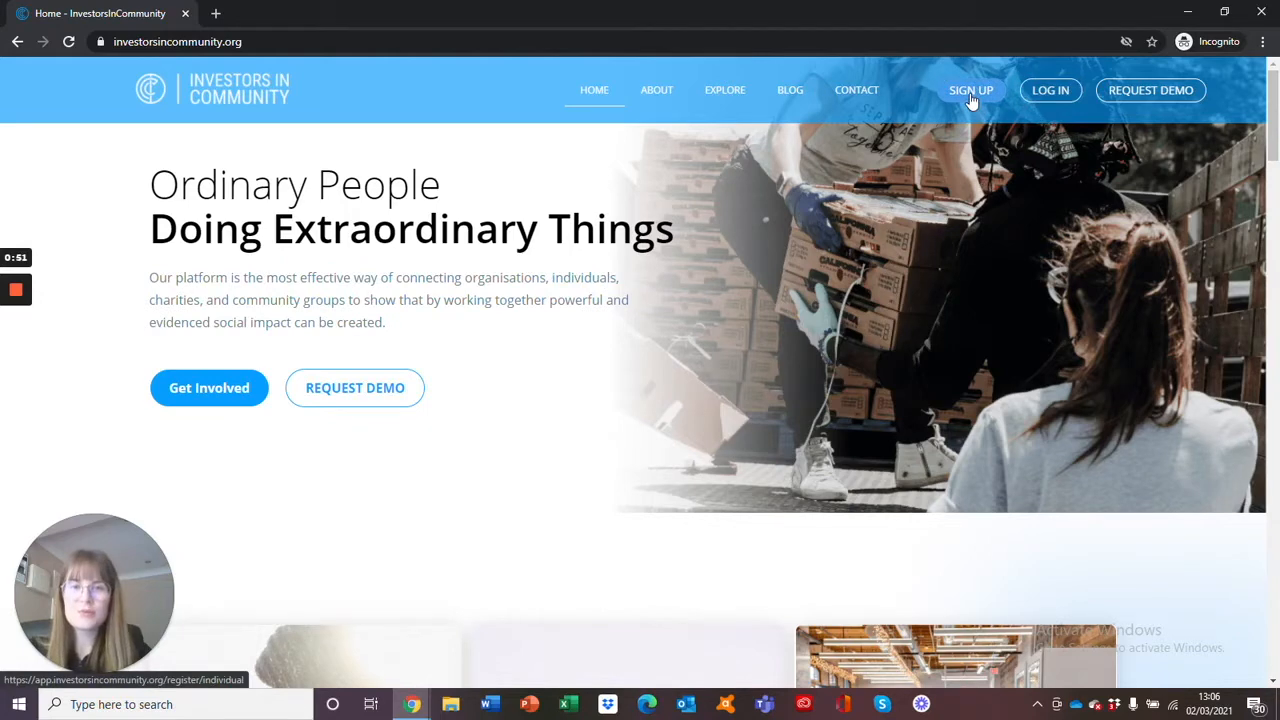
Go to the registration page from the SIGN UP link in the top navigation.
click(970, 90)
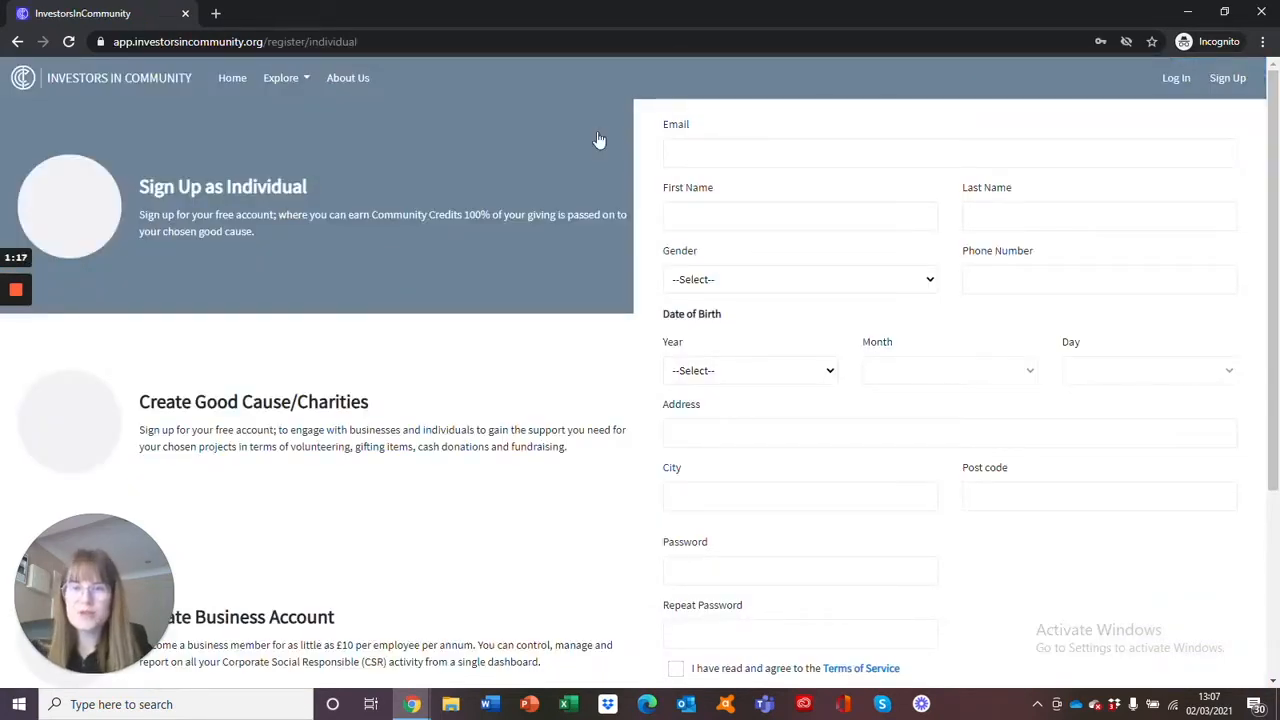
mouse_move(420, 200)
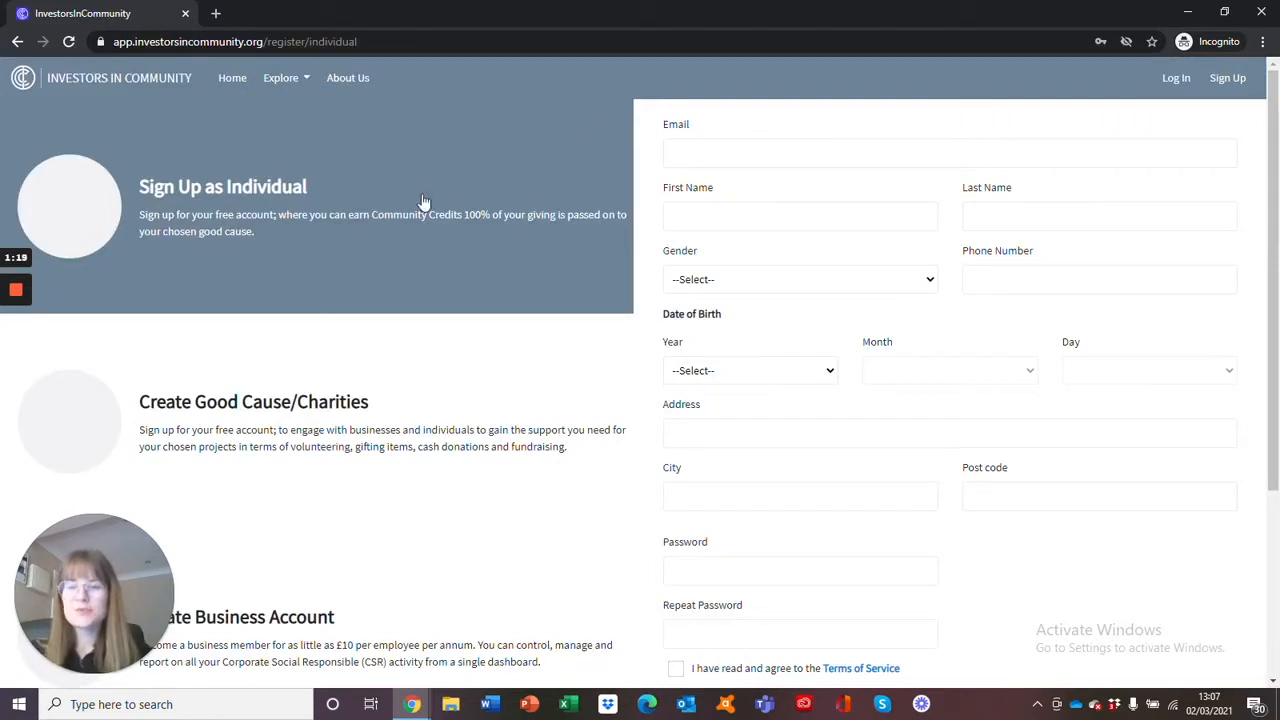
mouse_move(404, 440)
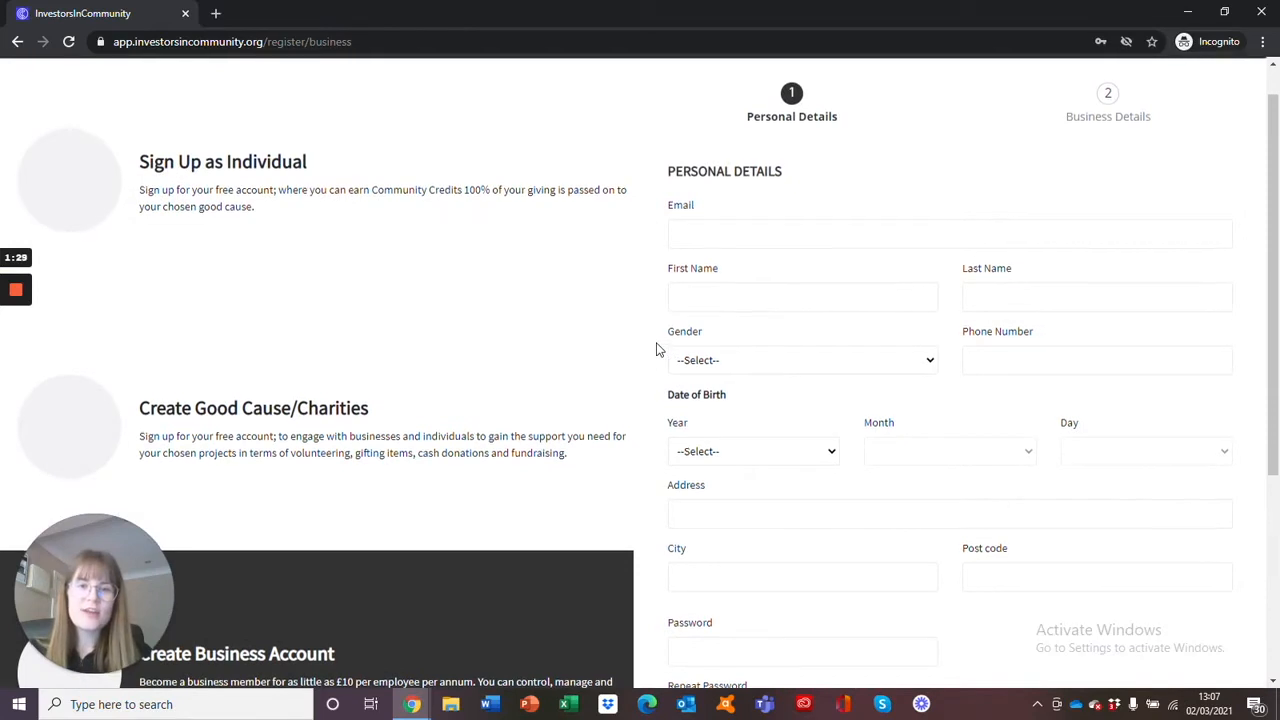
scroll(down, 3)
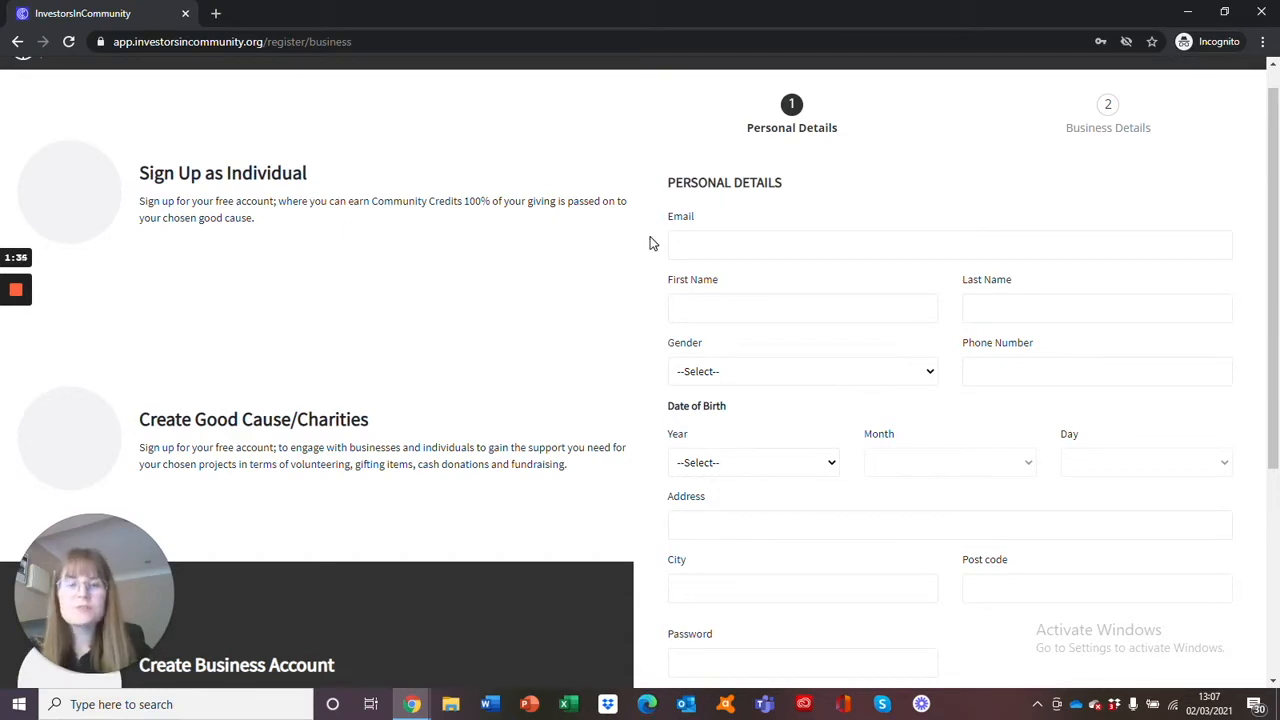
scroll(down, 3)
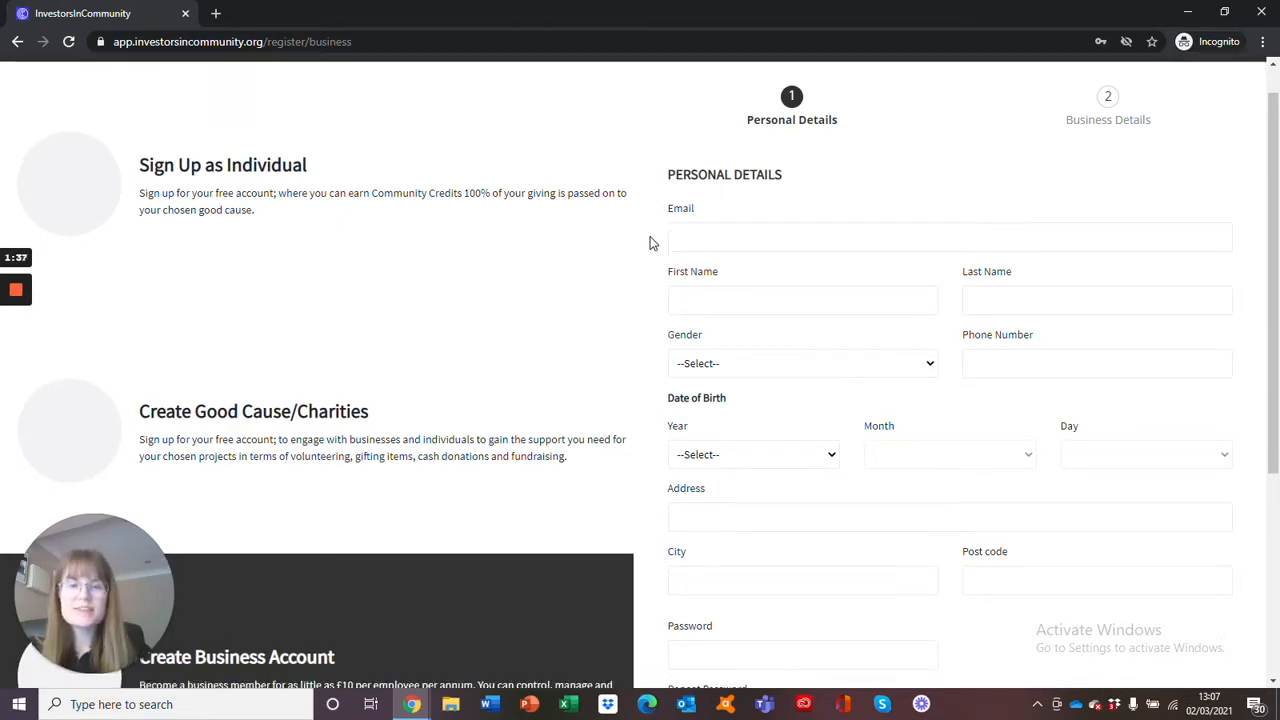
scroll(down, 3)
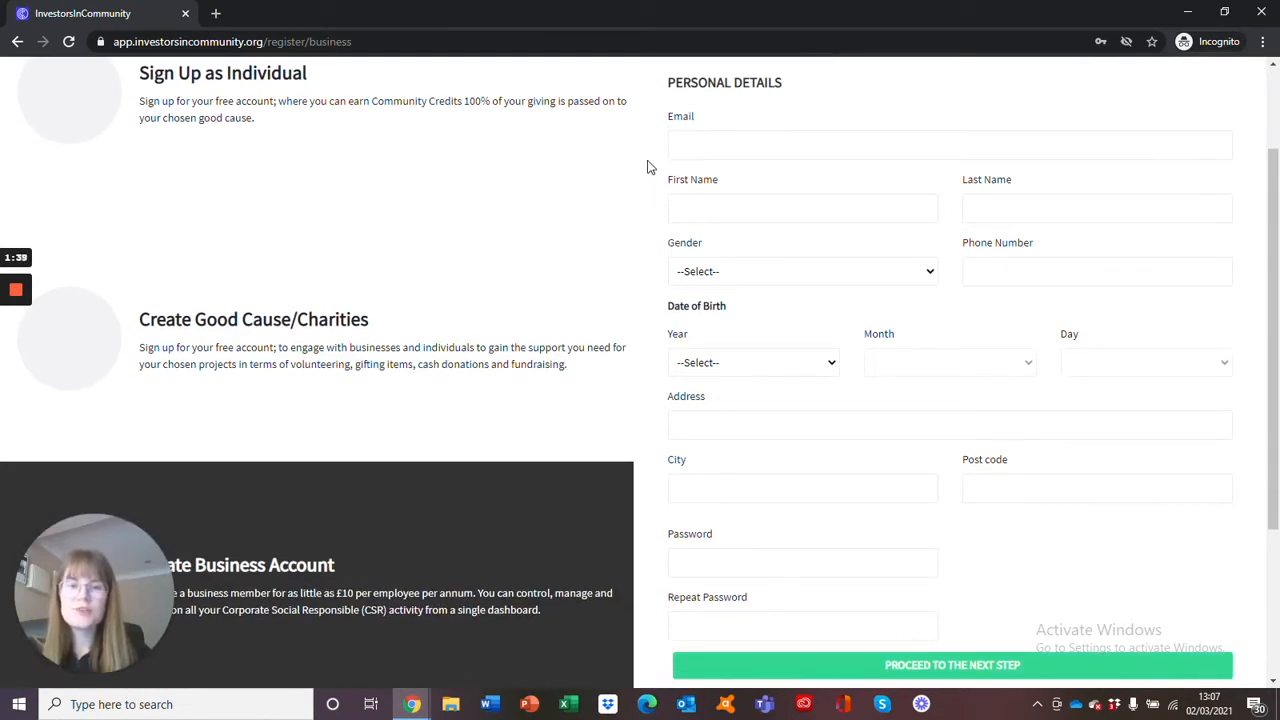
mouse_move(644, 350)
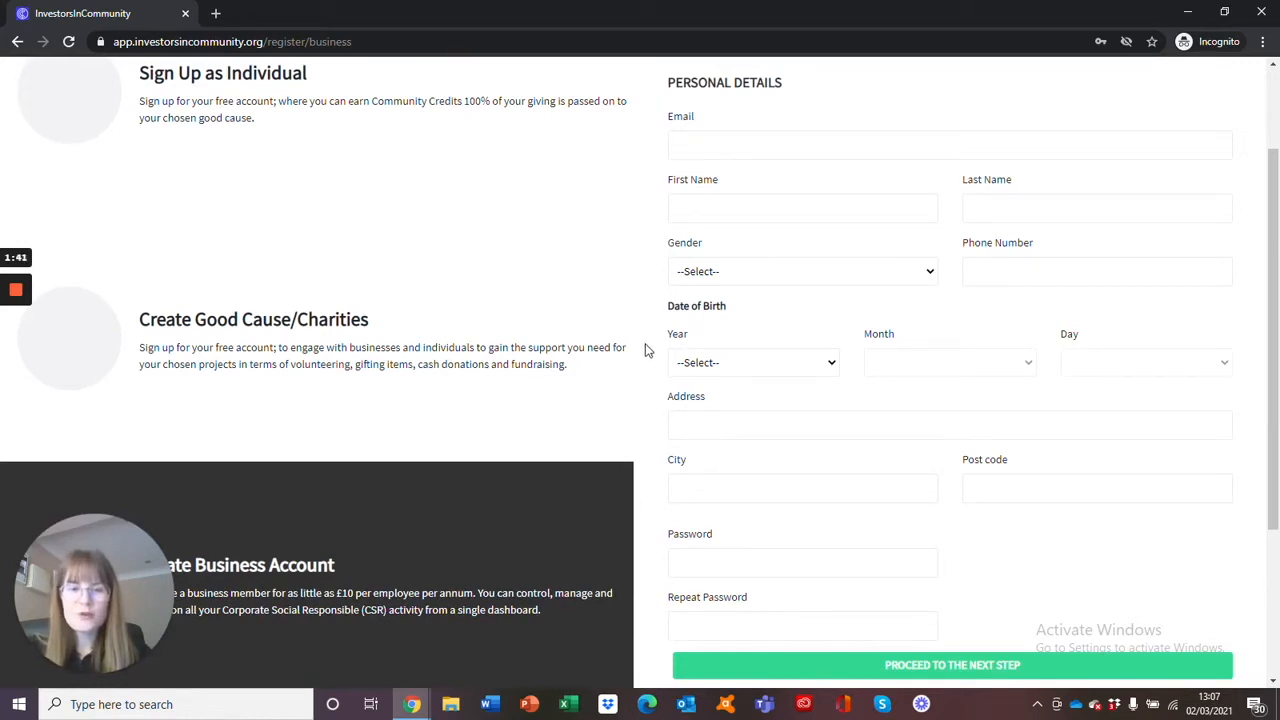
mouse_move(648, 448)
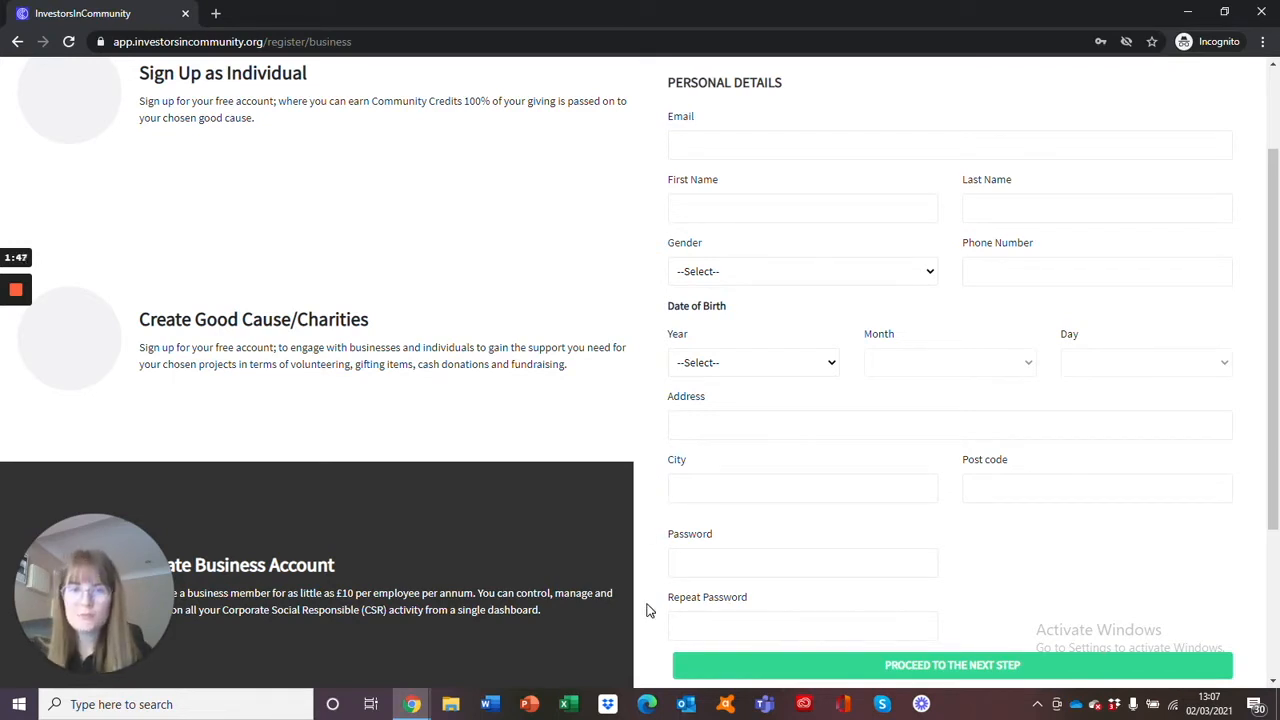
scroll(down, 3)
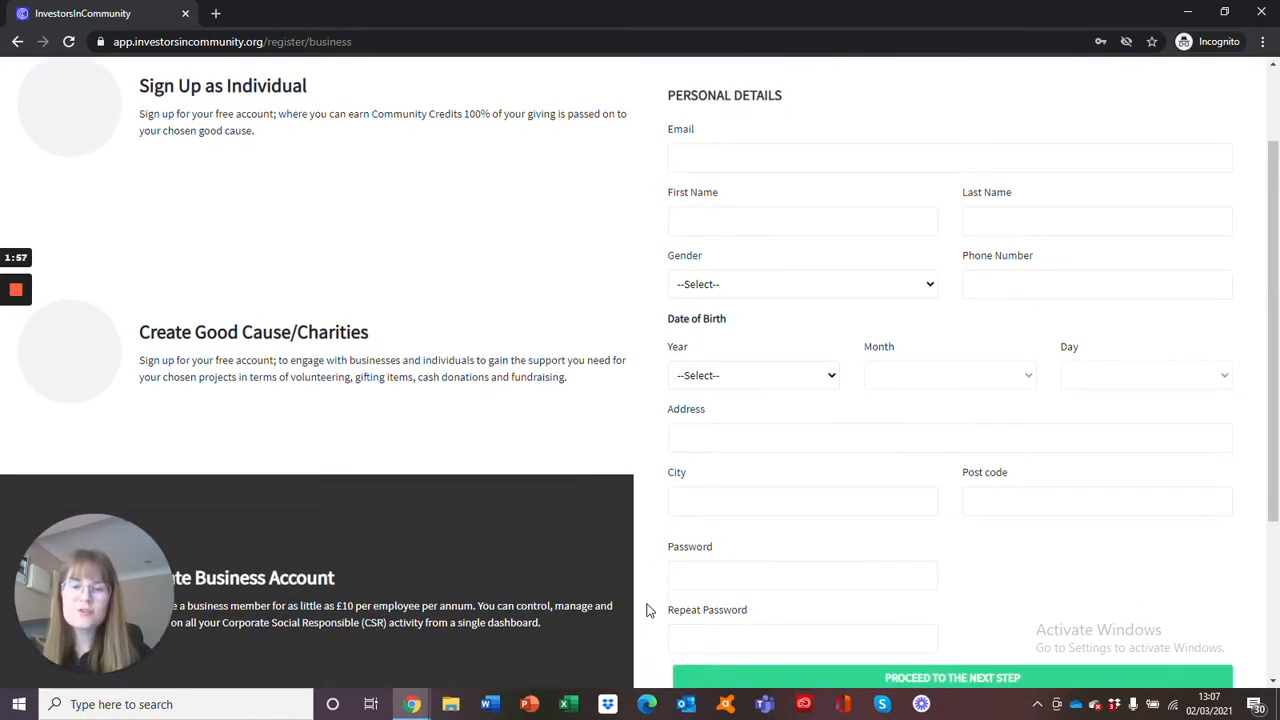
scroll(down, 3)
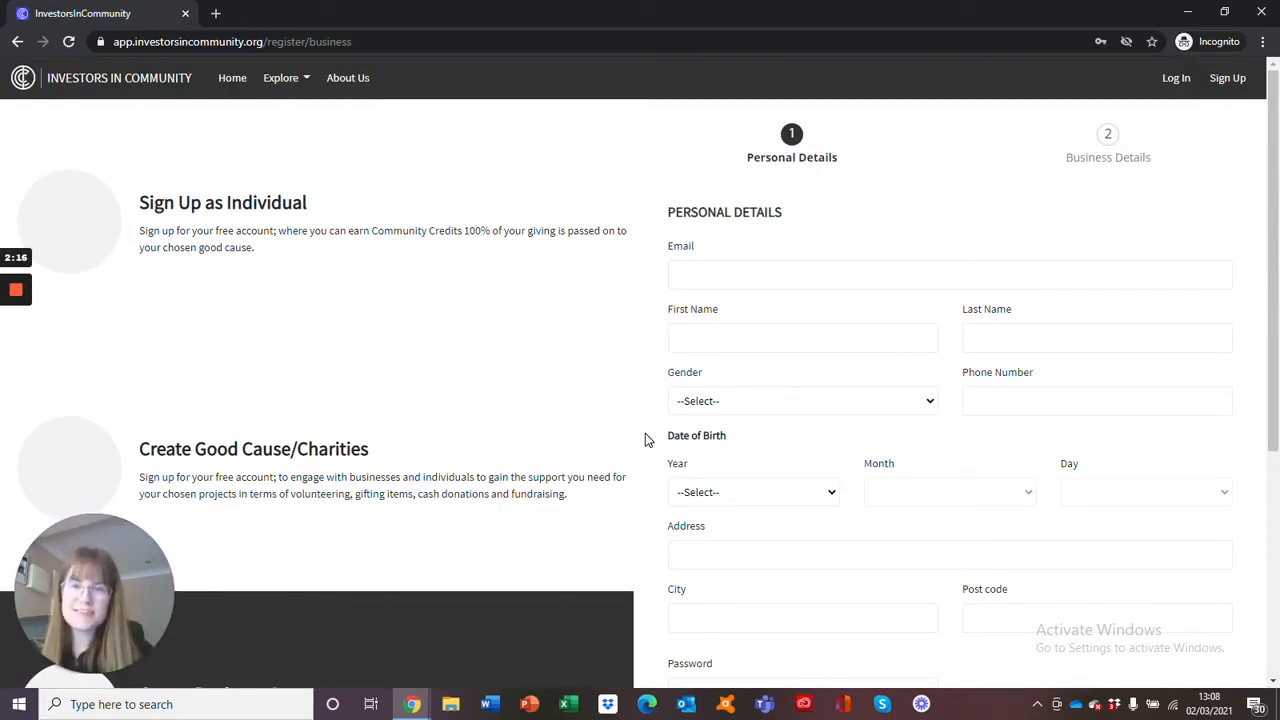
Scroll down the Explore projects listing to see more project cards and deadlines.
scroll(down, 3)
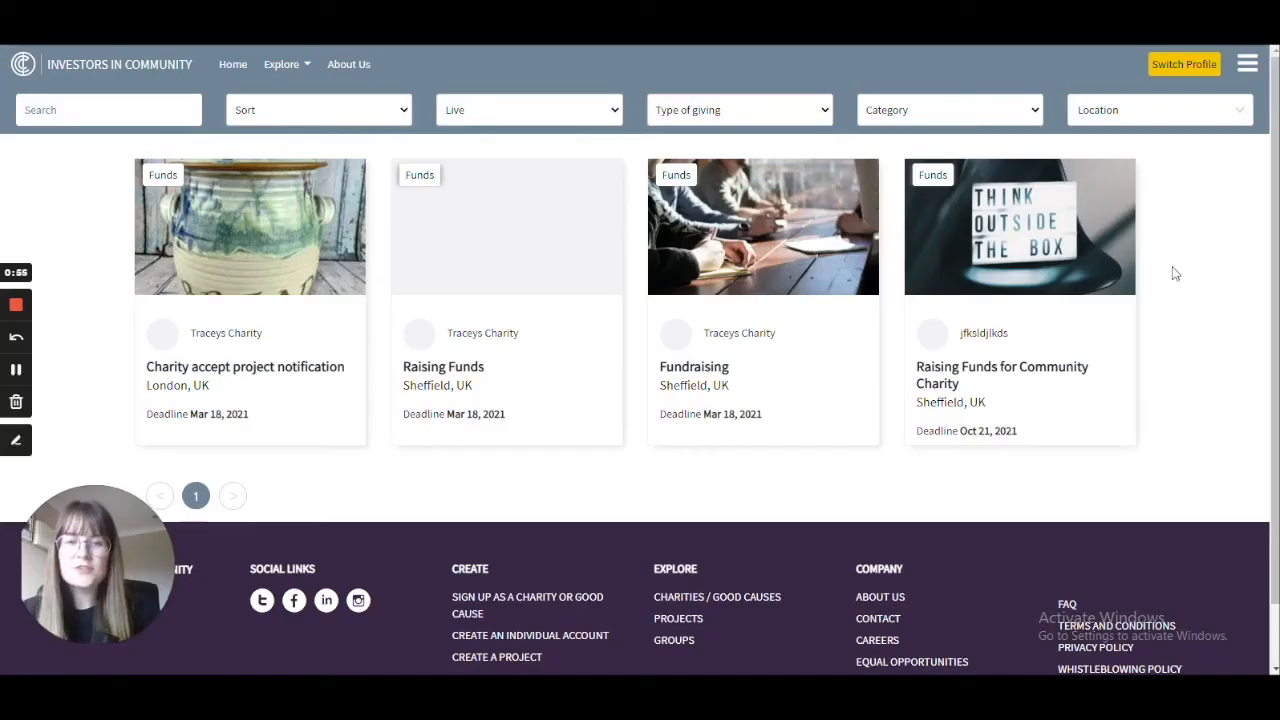
mouse_move(1216, 178)
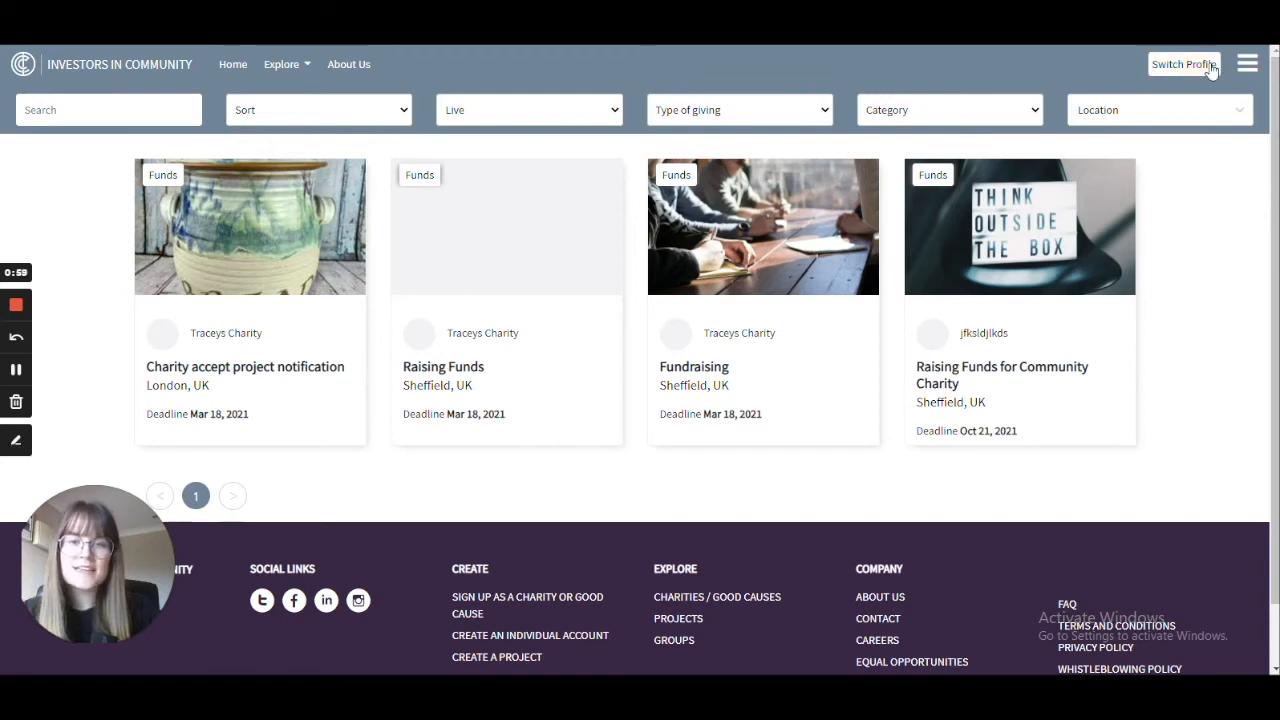
Switch to IIC Business's Profile and browse its dashboard sidebar down to Account Settings.
click(1184, 64)
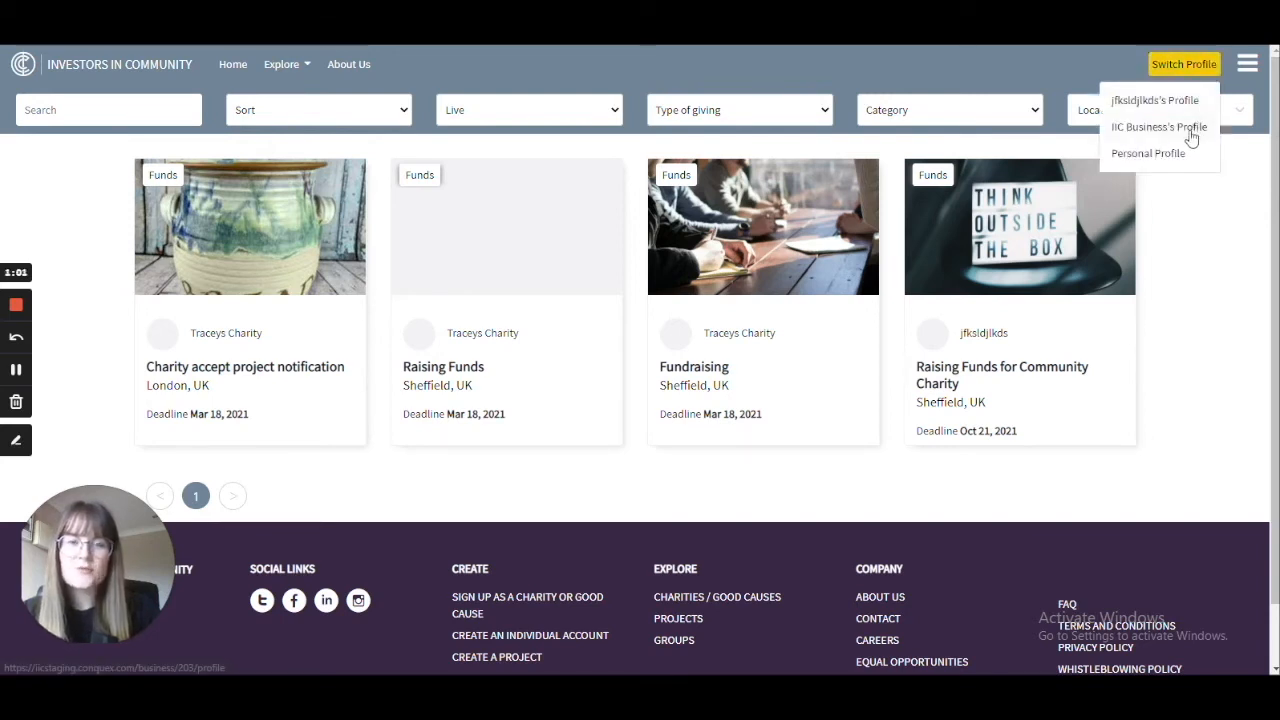
click(1158, 128)
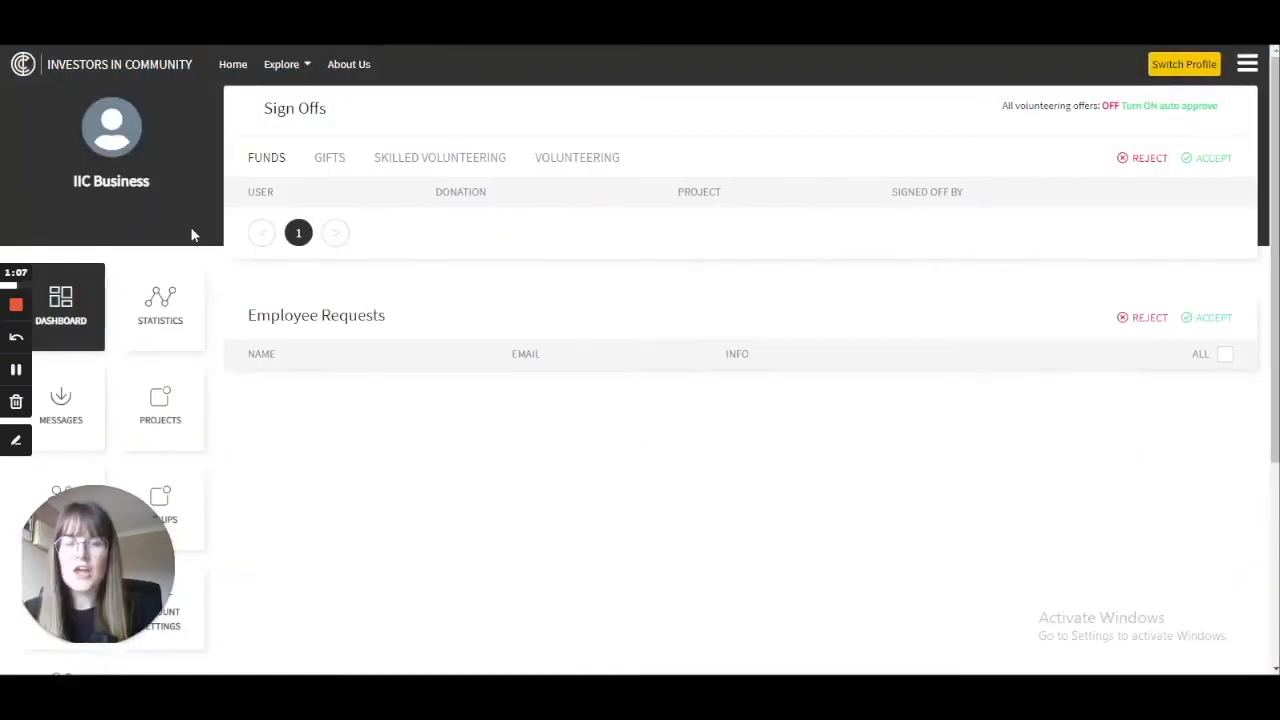
mouse_move(110, 212)
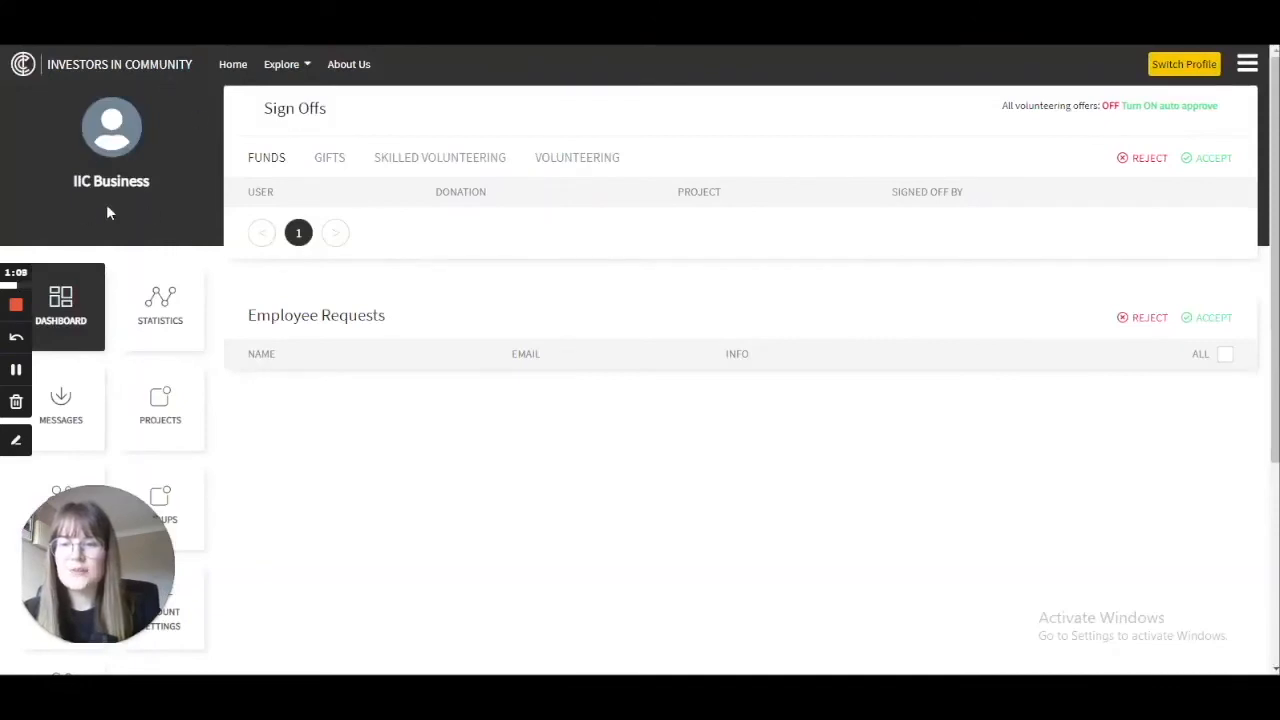
mouse_move(156, 202)
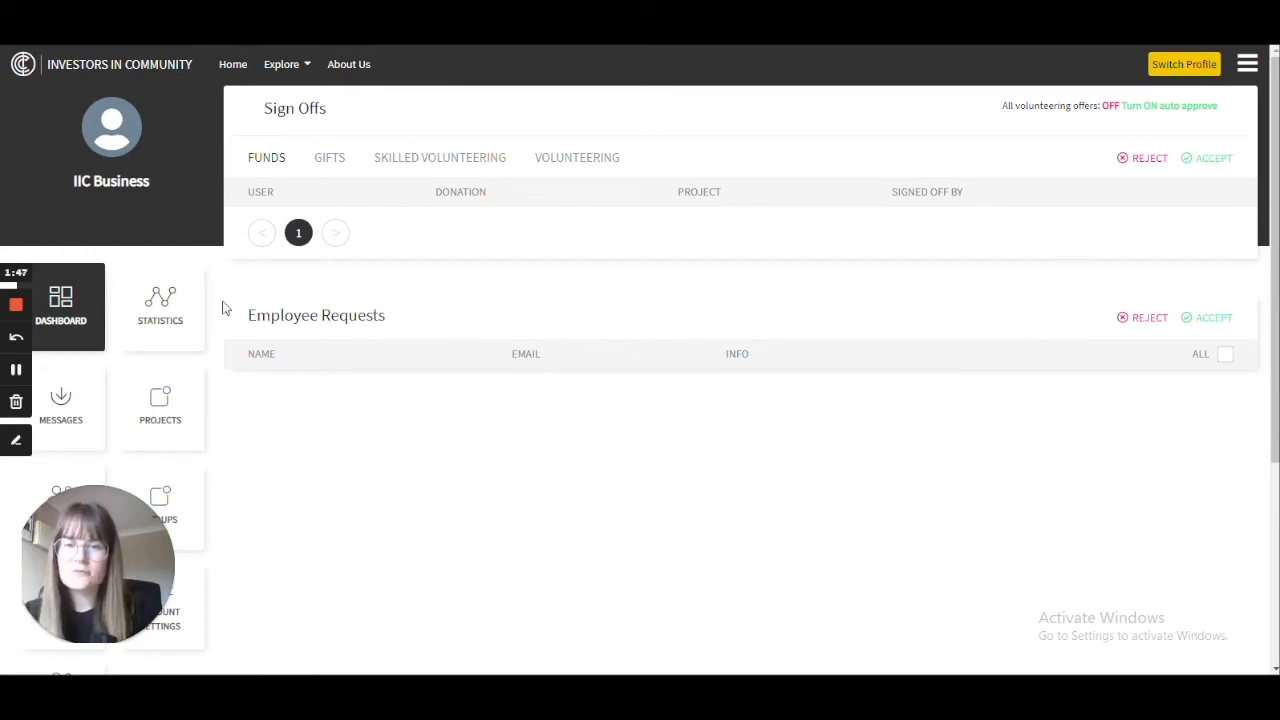
scroll(down, 3)
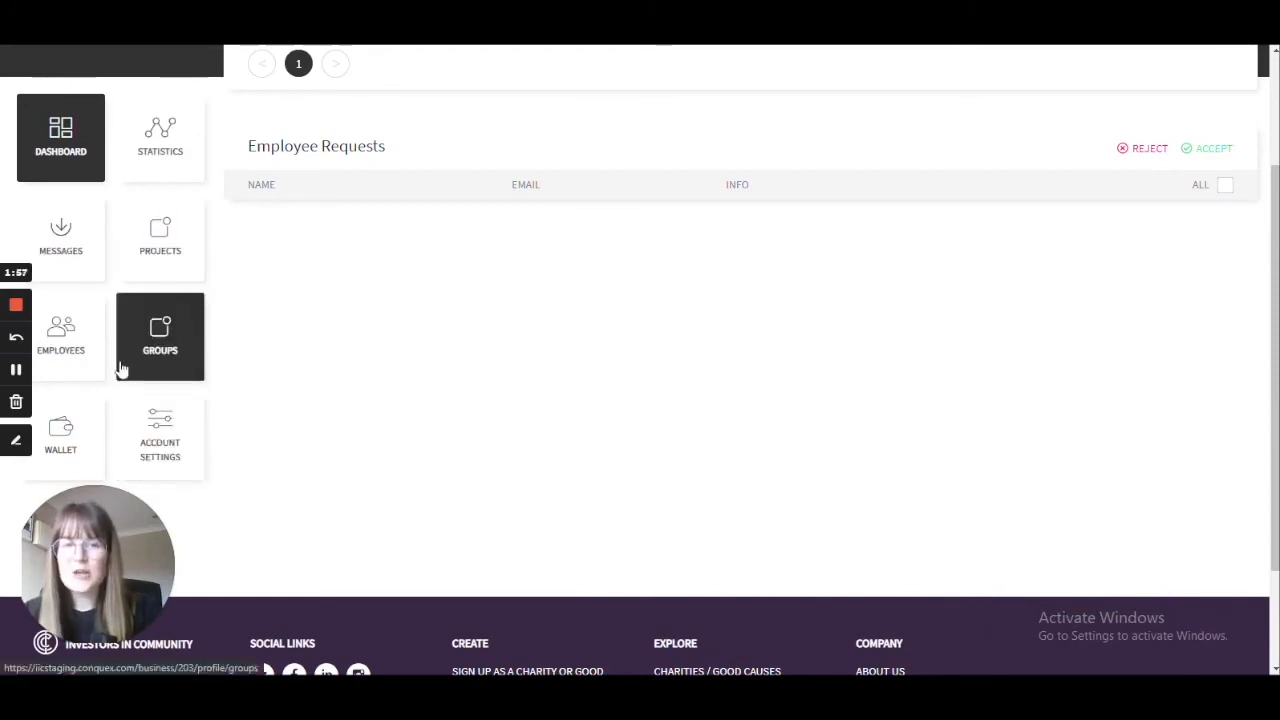
click(160, 436)
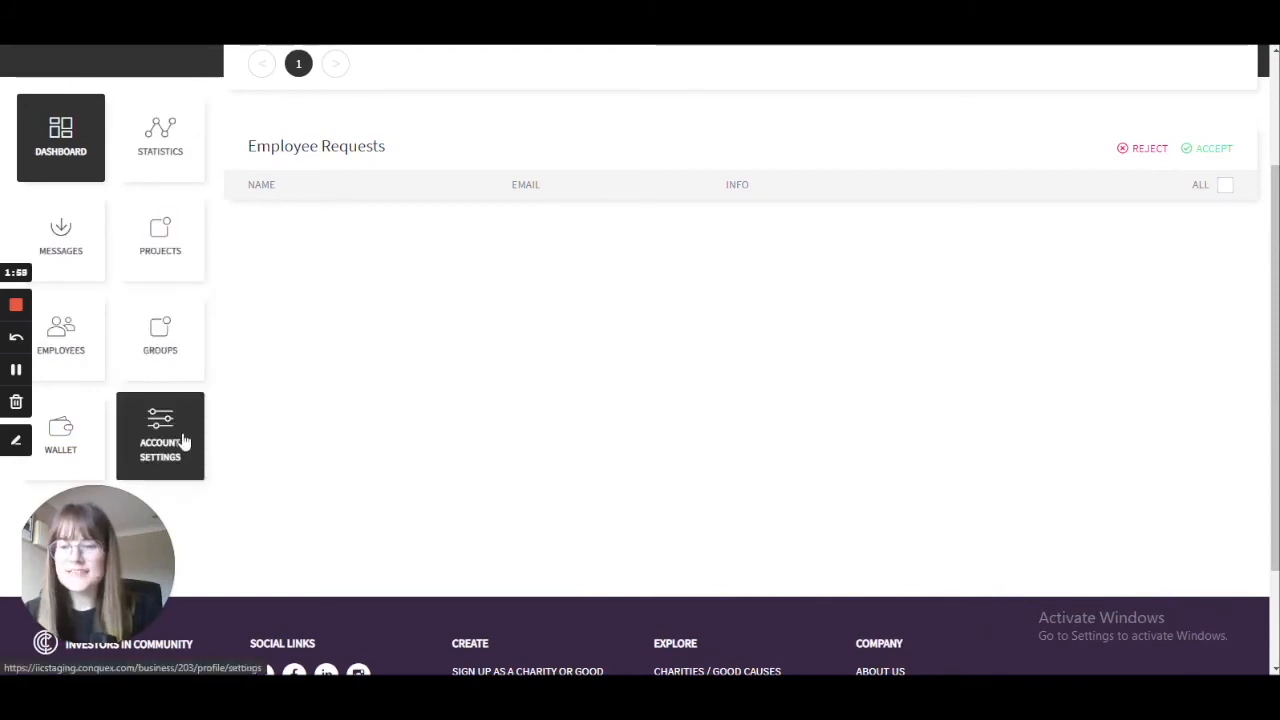
Show the business account's annual subscription details under Account Settings.
click(160, 436)
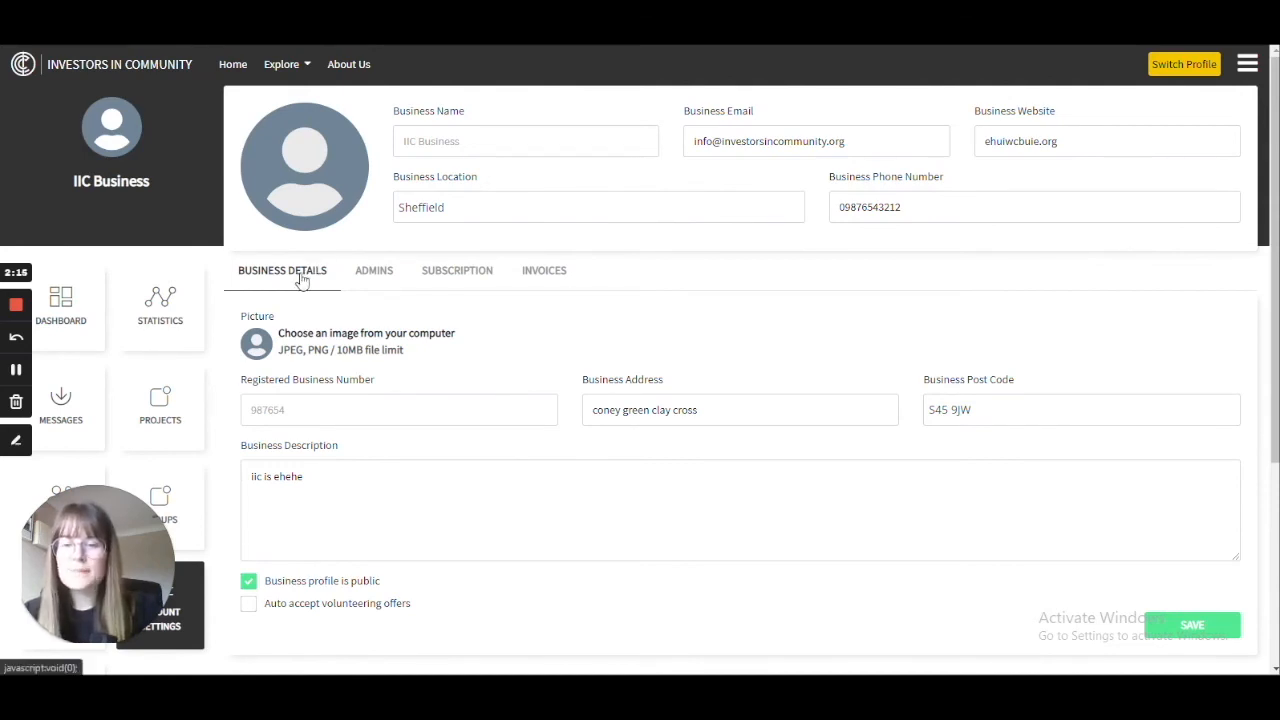
mouse_move(452, 280)
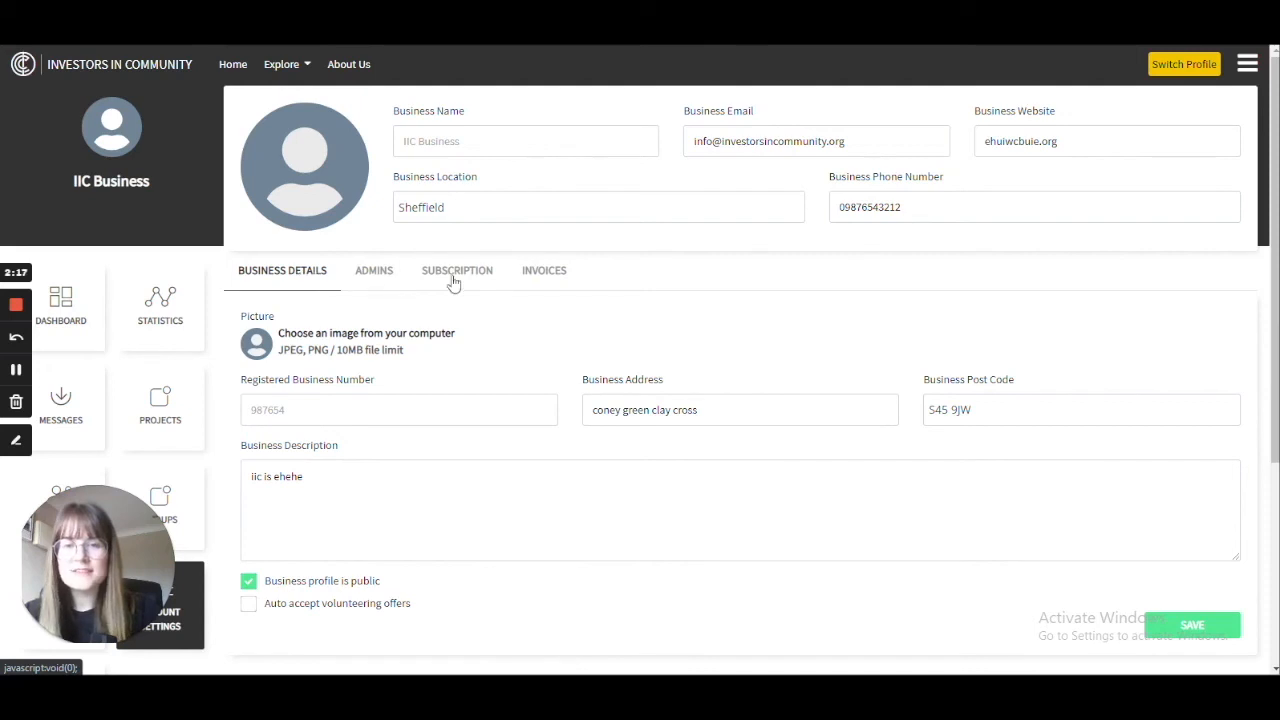
mouse_move(588, 268)
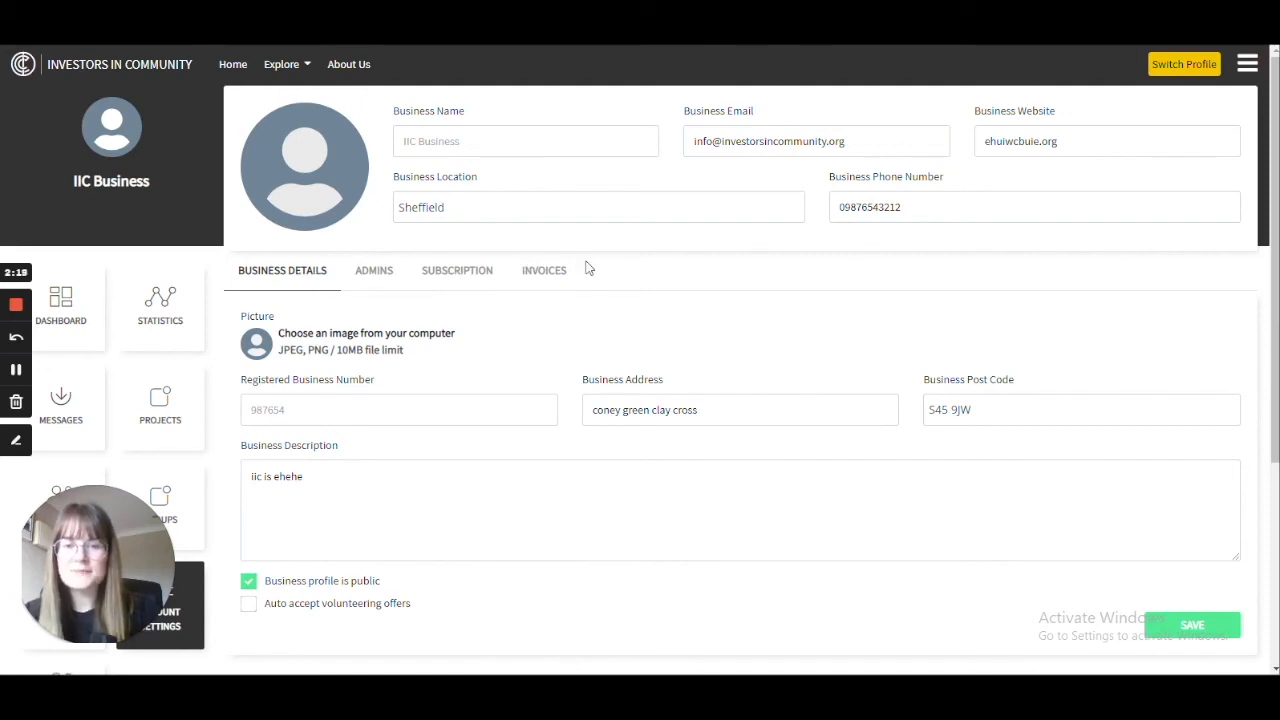
mouse_move(448, 290)
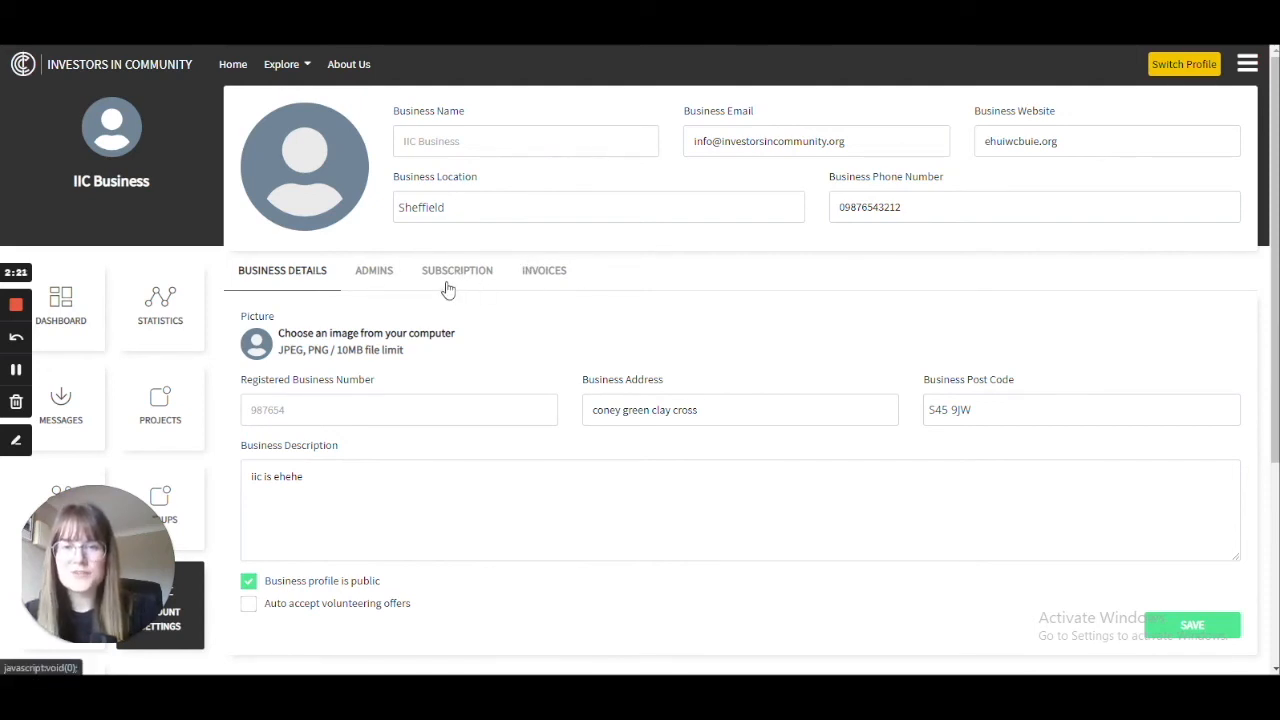
click(456, 270)
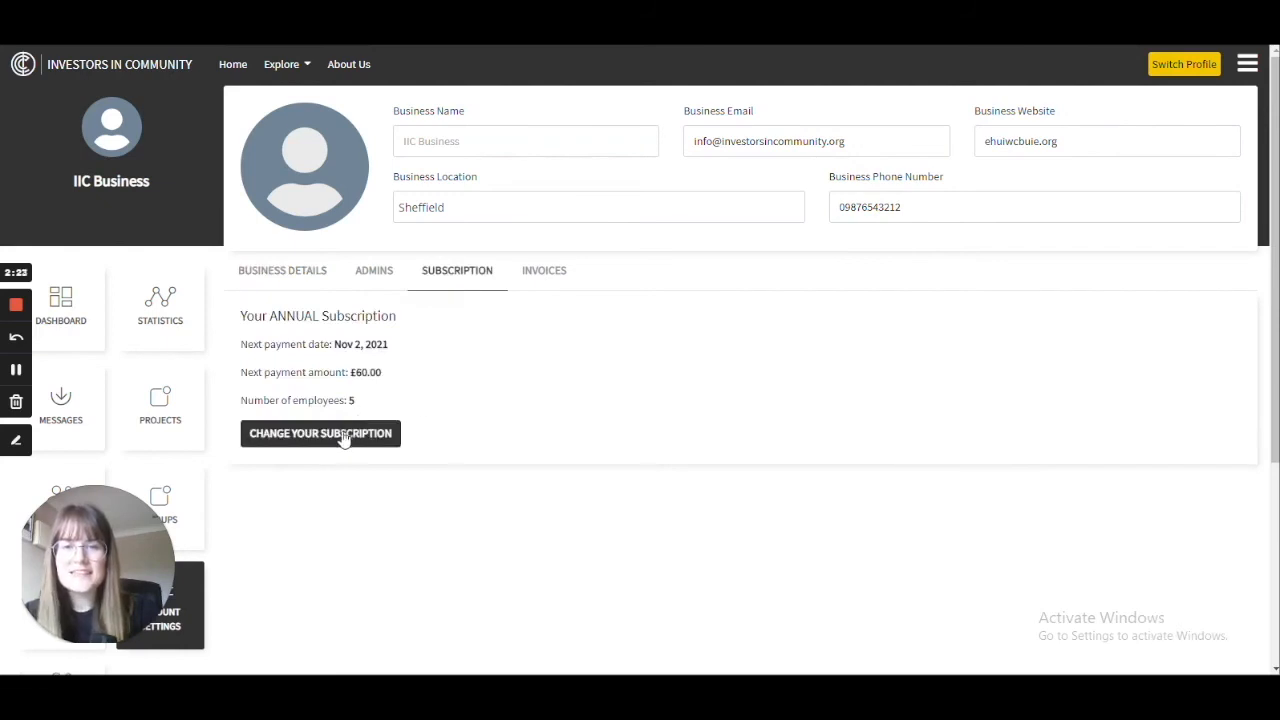
Start changing the subscription to reach the Choose your plan page.
click(320, 432)
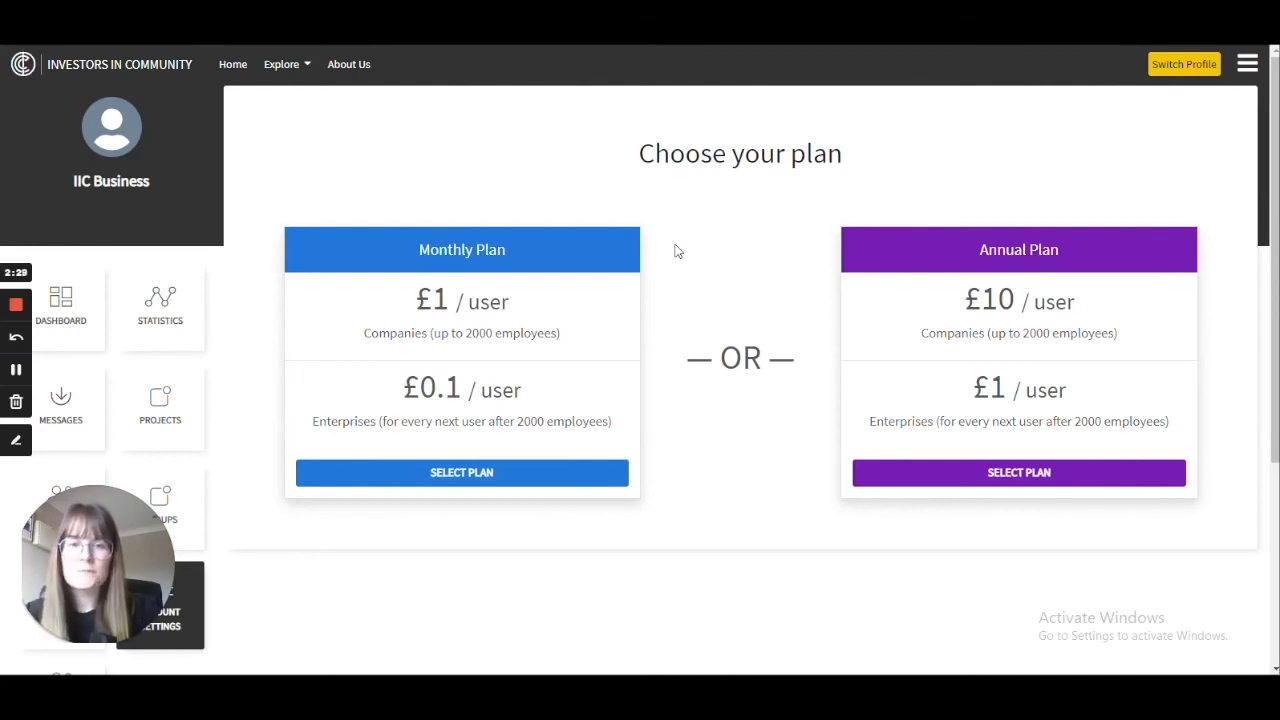
mouse_move(1018, 472)
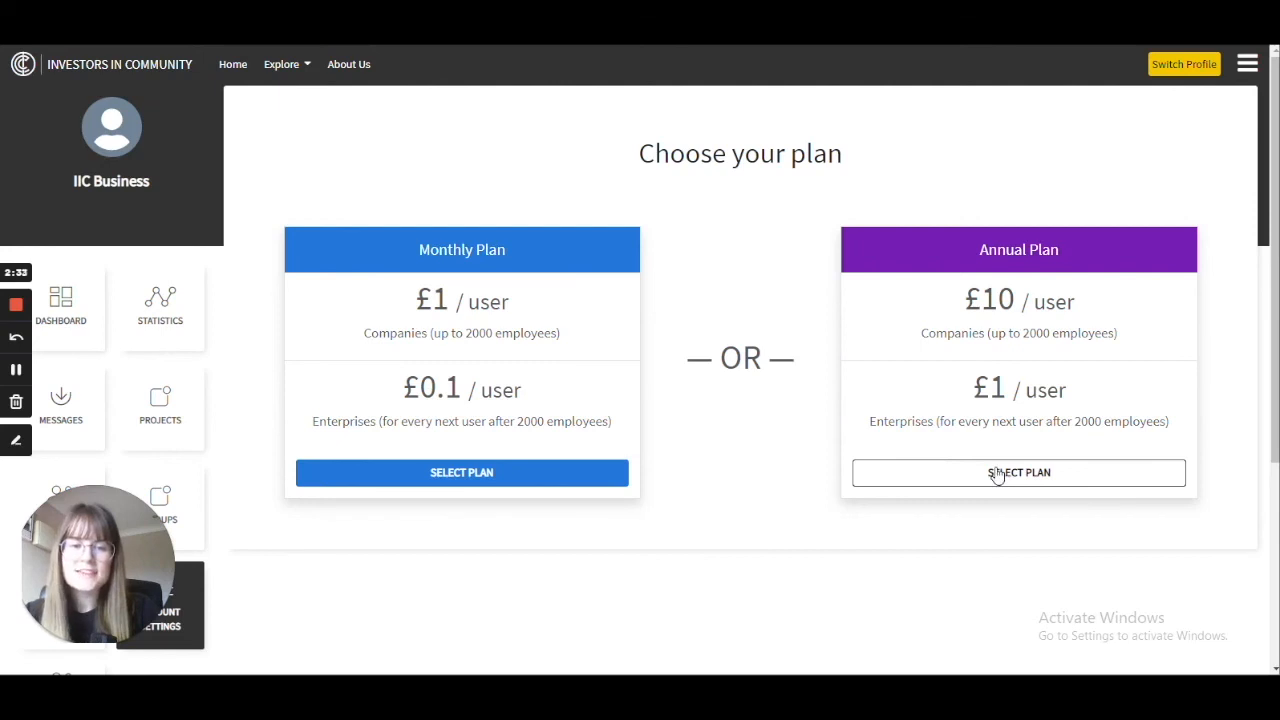
Select the Annual Plan and review the Edit Subscription card details and £60.00 total.
click(1018, 472)
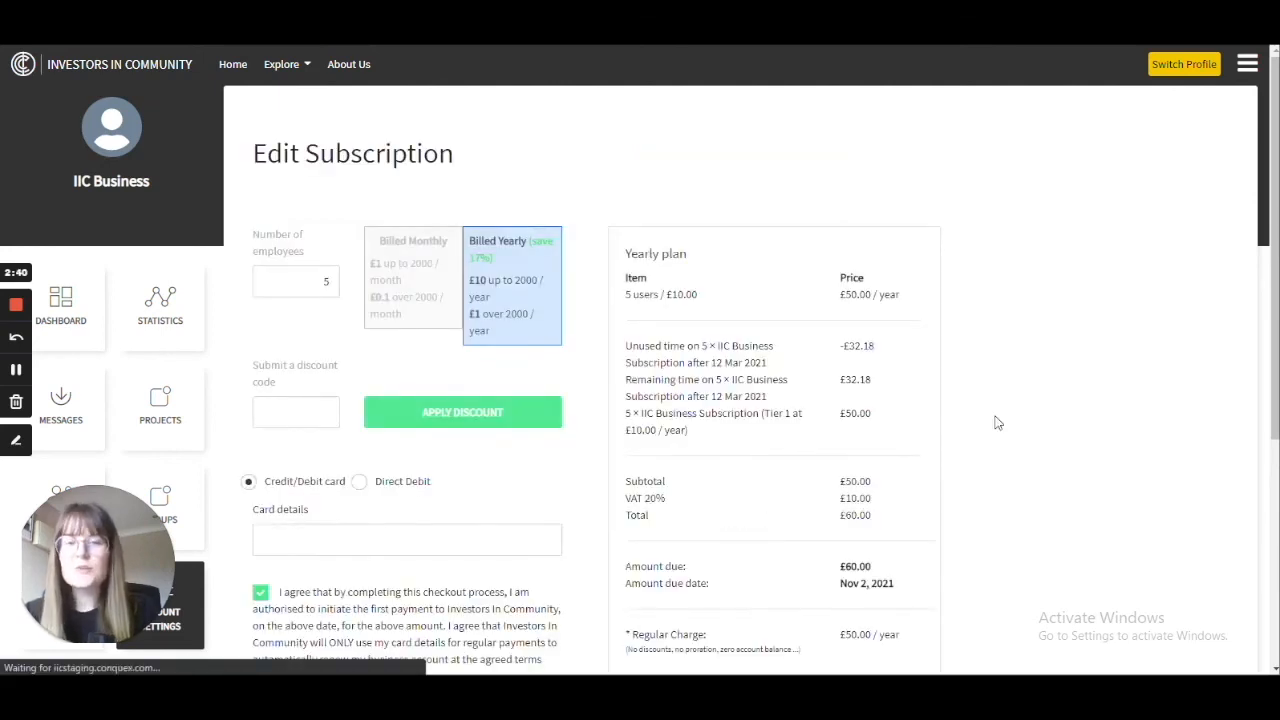
scroll(down, 3)
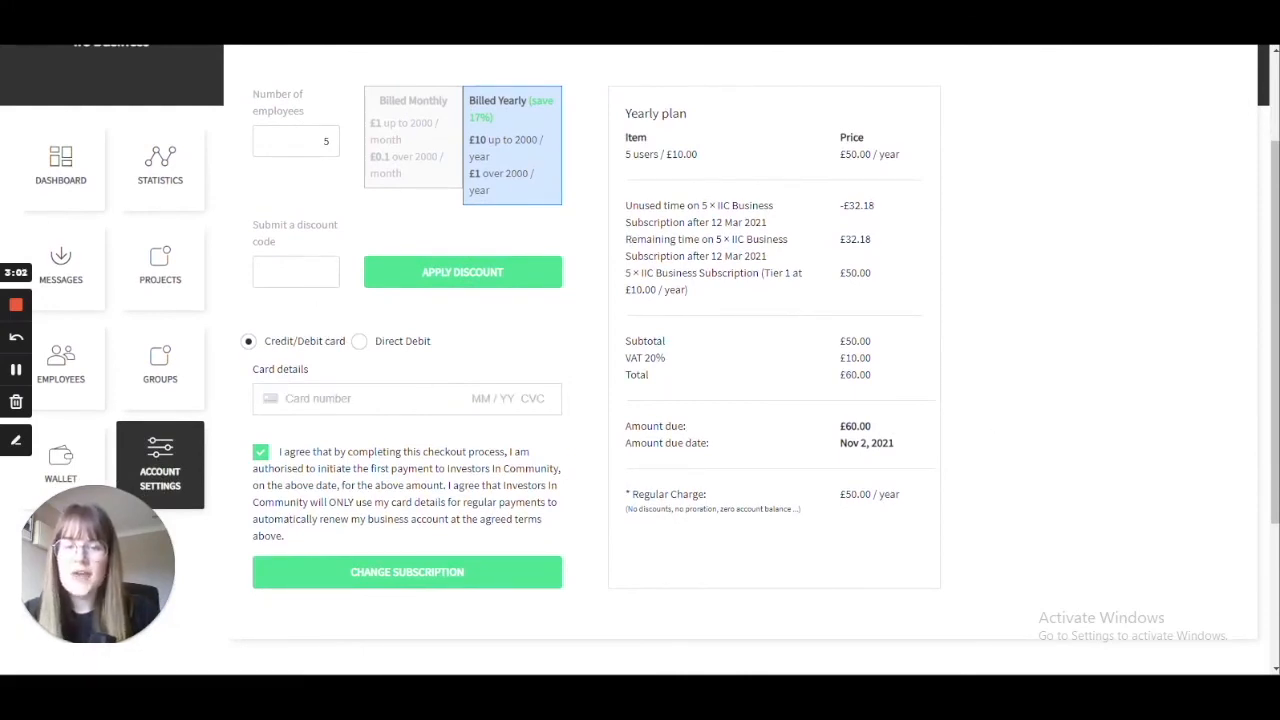
mouse_move(594, 390)
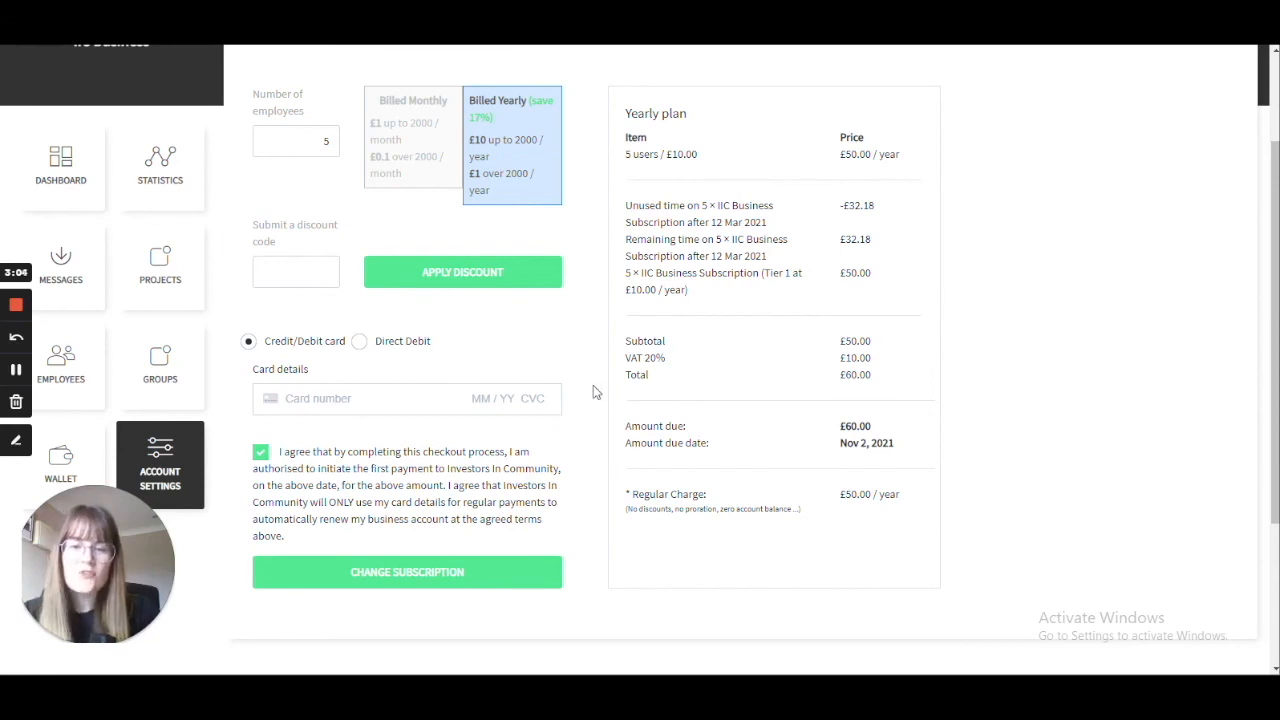
scroll(up, 3)
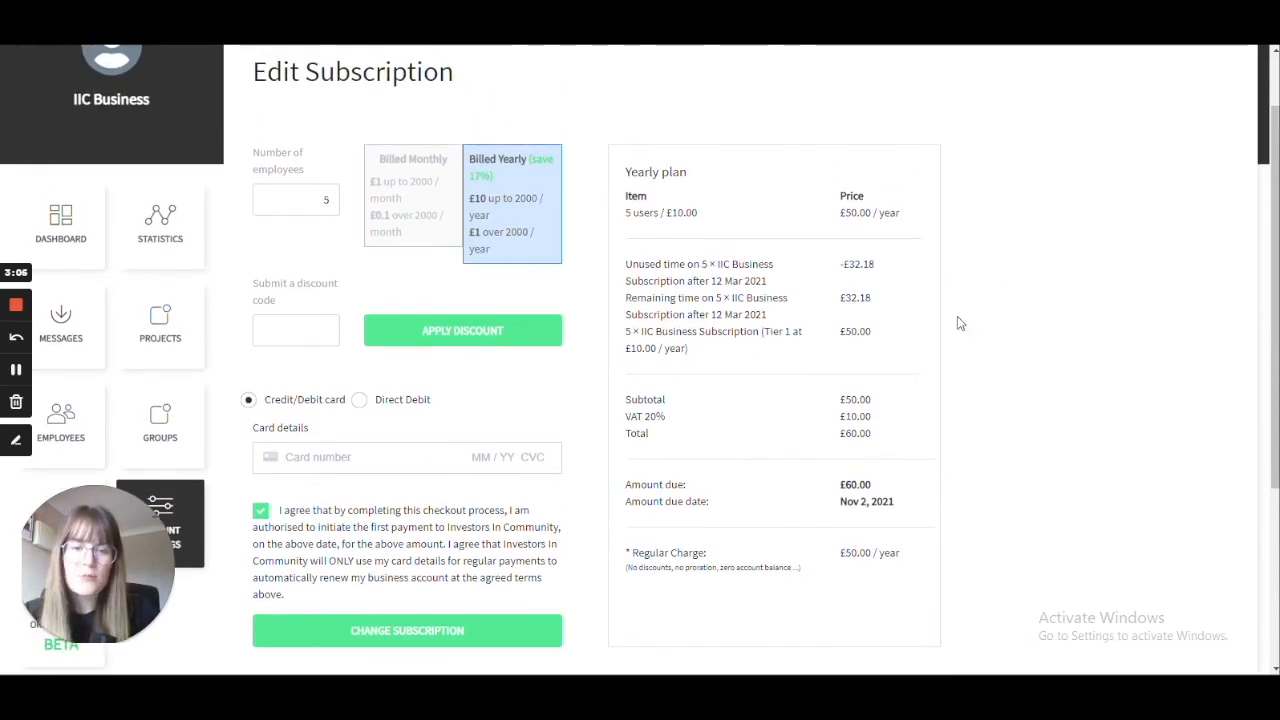